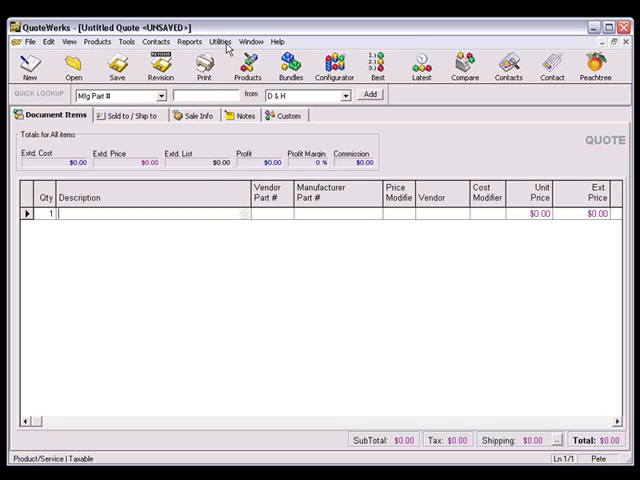
Look at the license manager from the utilities menu, then close it
click(221, 42)
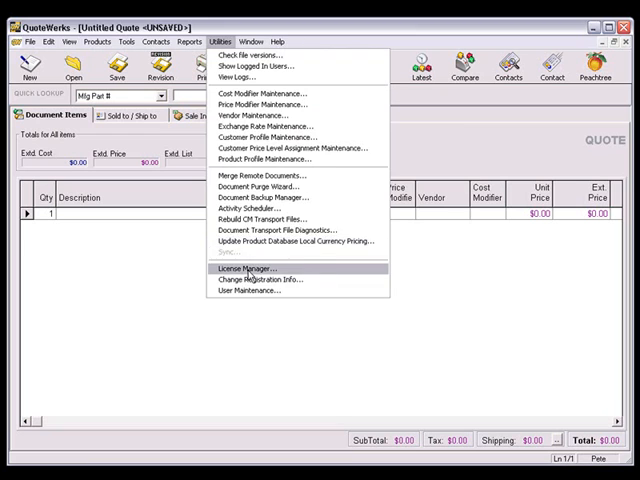
click(259, 270)
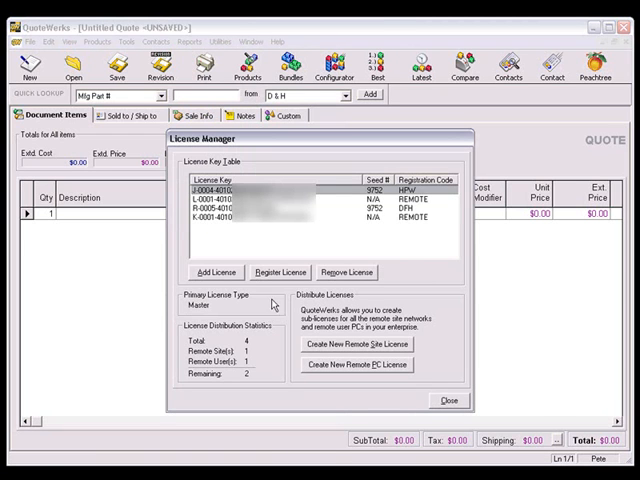
click(214, 272)
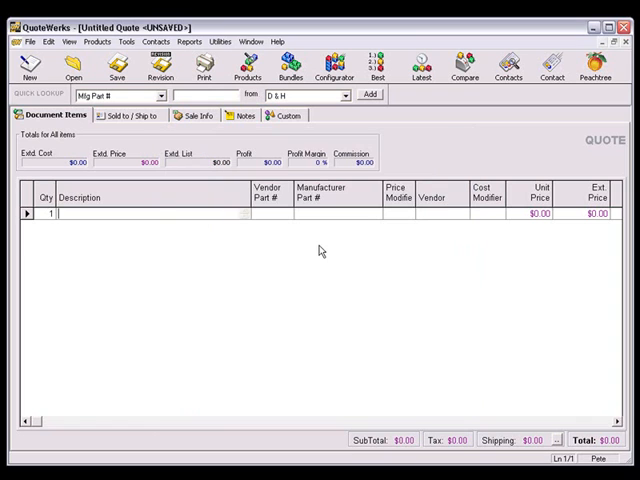
mouse_move(129, 42)
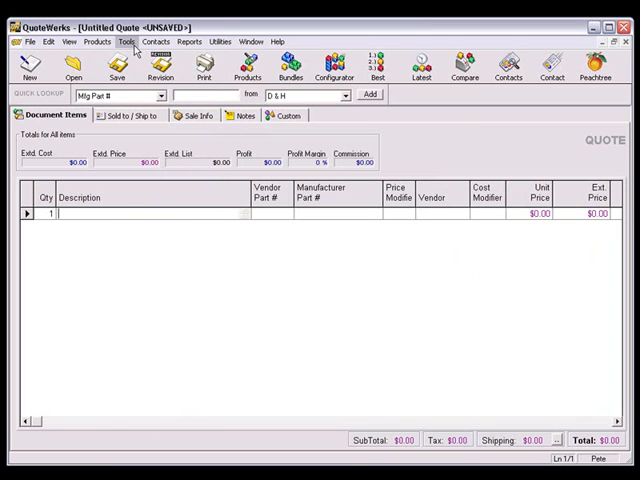
Show the program options' real-time setup with D & H credentials and Florida warehouse
click(124, 41)
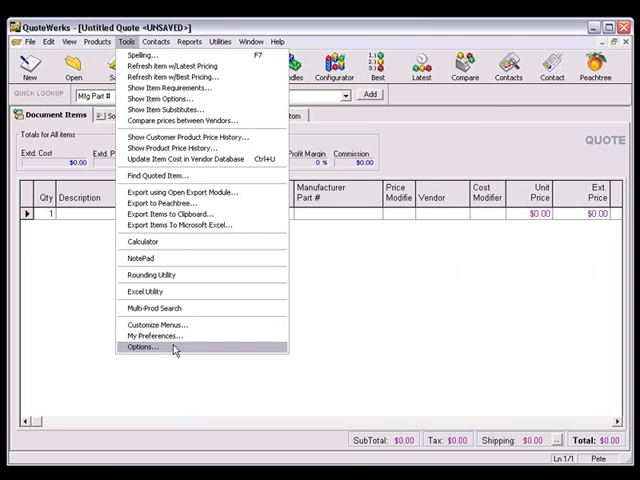
click(148, 347)
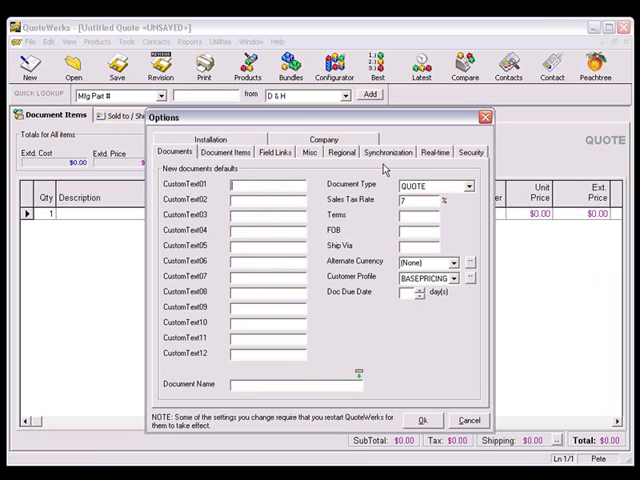
click(434, 151)
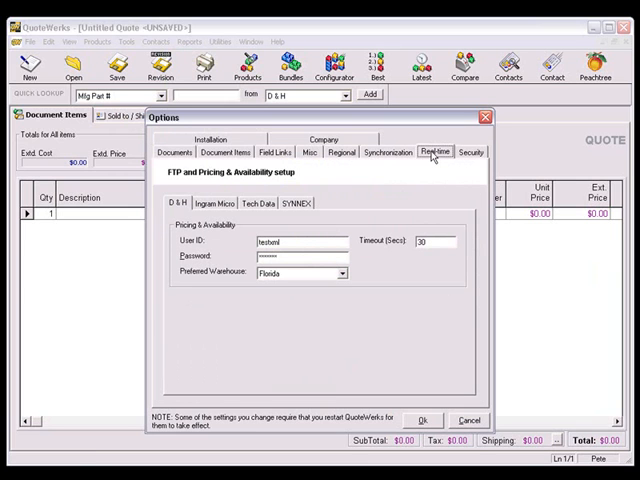
click(187, 203)
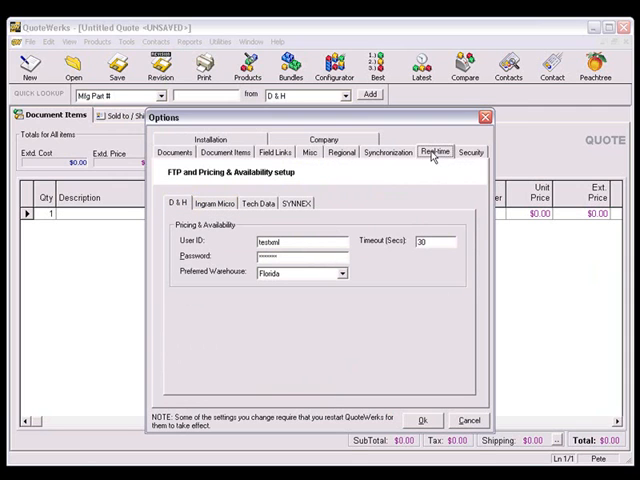
click(295, 203)
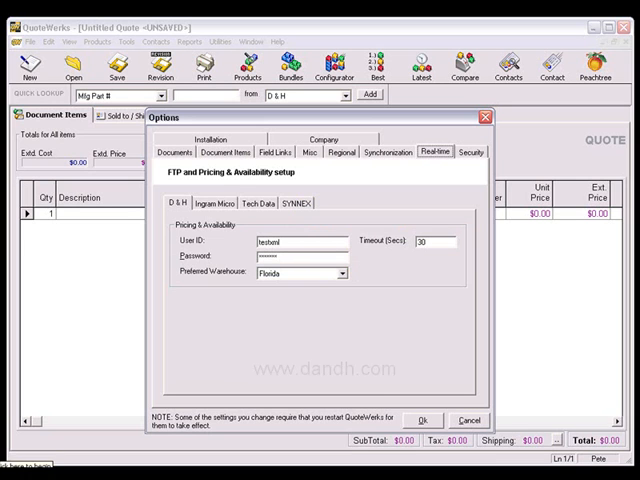
Review Ingram Micro's real-time setup, then Tech Data's with the Miami, FL warehouse
click(213, 203)
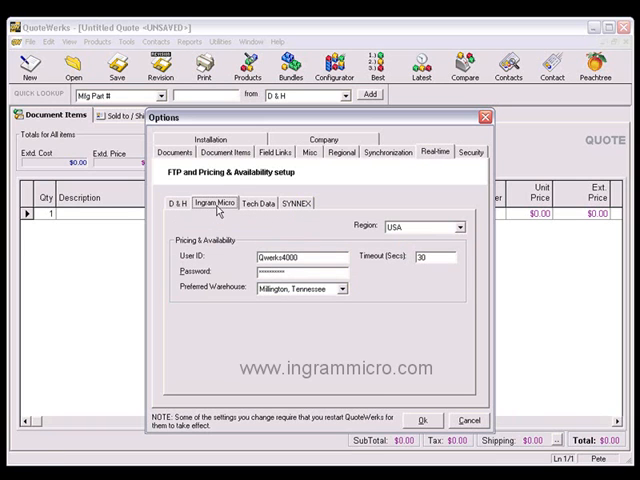
click(423, 226)
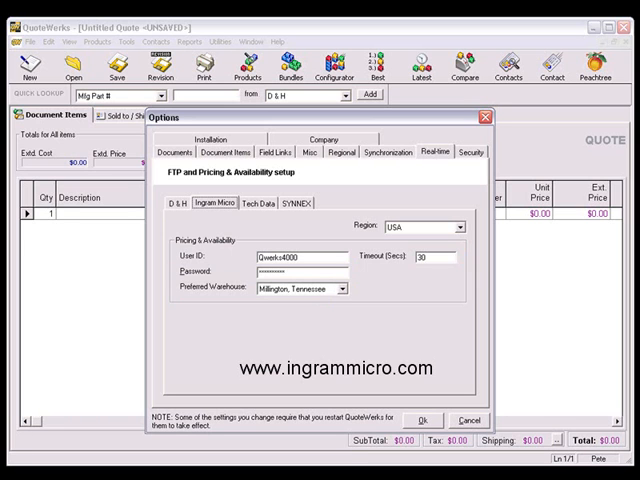
click(267, 202)
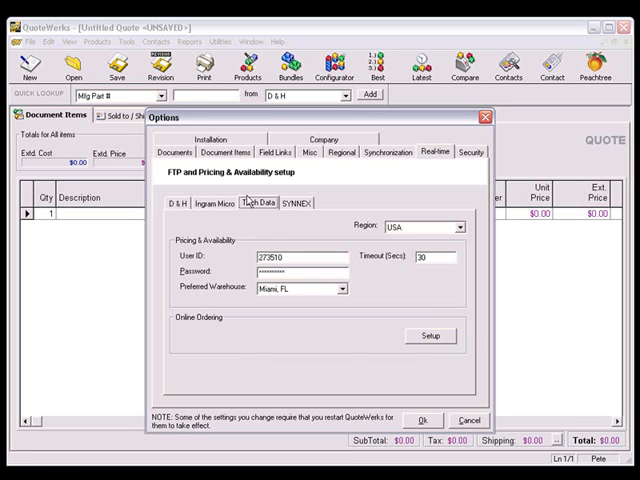
Review SYNNEX customer number and FTP credentials, then accept and close the options
click(291, 203)
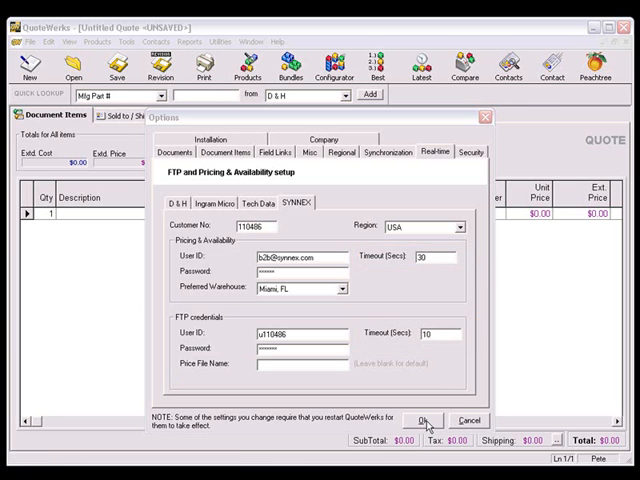
click(423, 420)
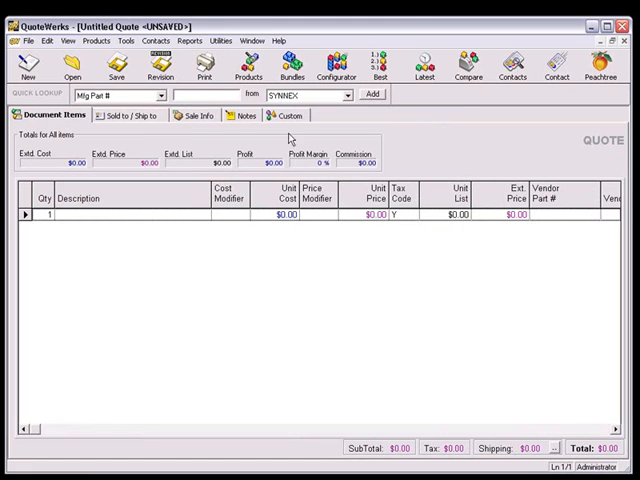
Browse the SYNNEX catalog in Product Lookup to the 3COM switch at $2,150
click(94, 40)
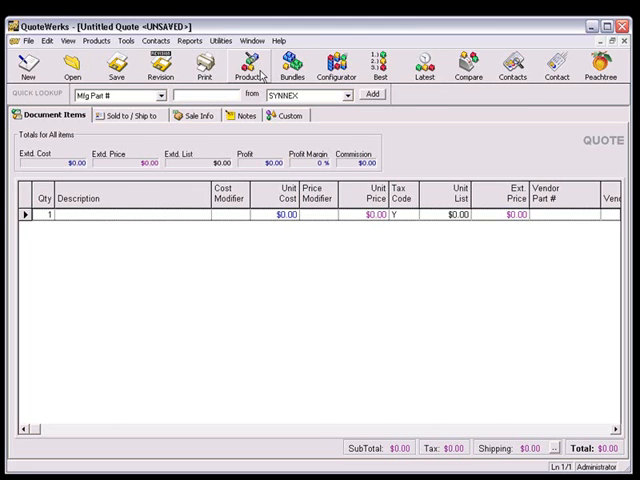
click(249, 65)
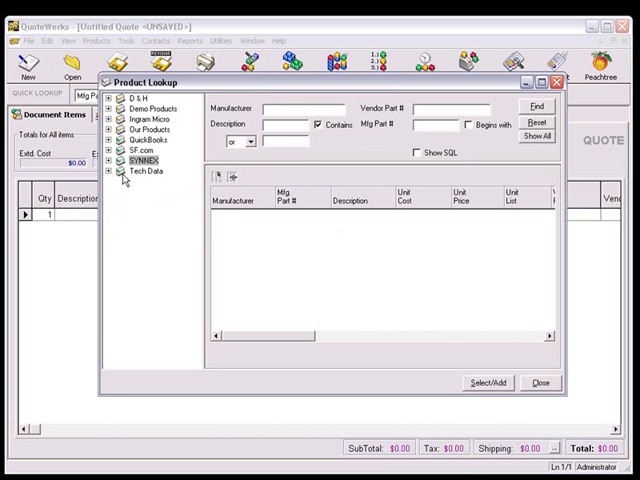
click(116, 159)
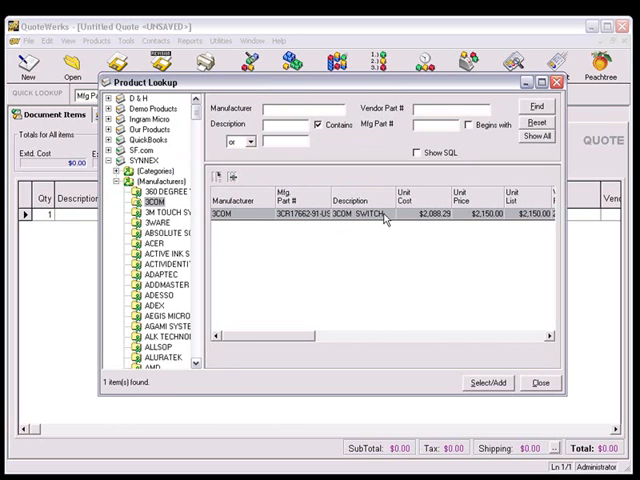
Bring up the options menu for the 3COM 4200G switch
right_click(360, 218)
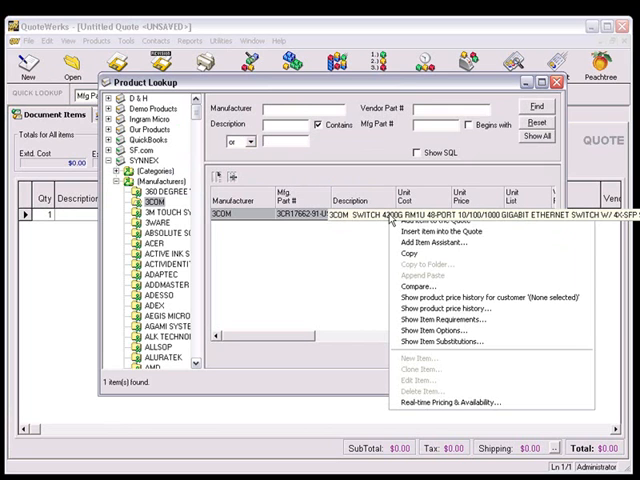
mouse_move(450, 402)
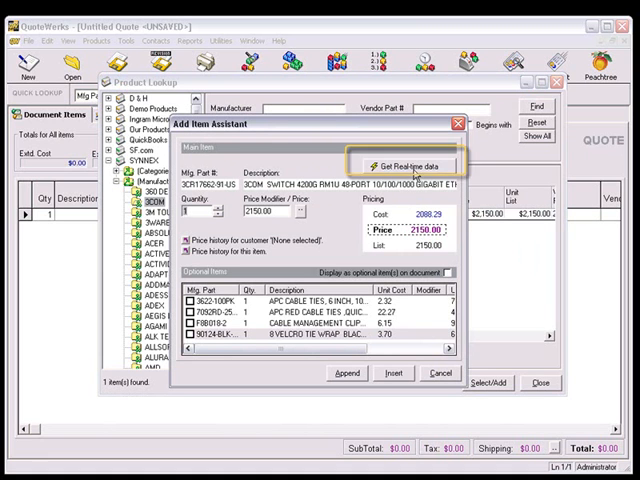
Fetch real-time SYNNEX pricing and accept the $3.91 velcro tie wrap cost
click(419, 160)
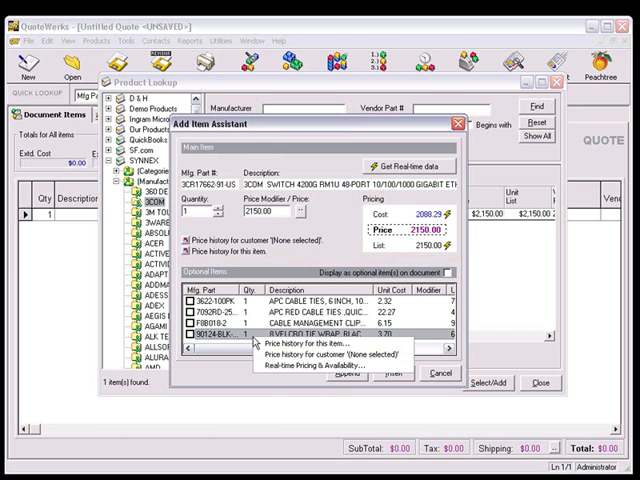
click(308, 368)
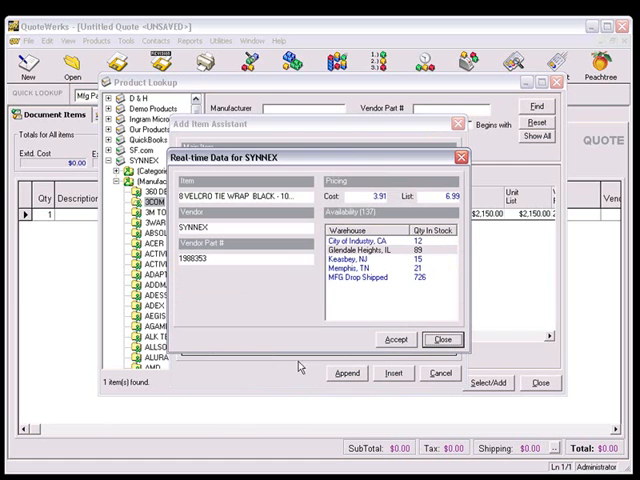
click(442, 339)
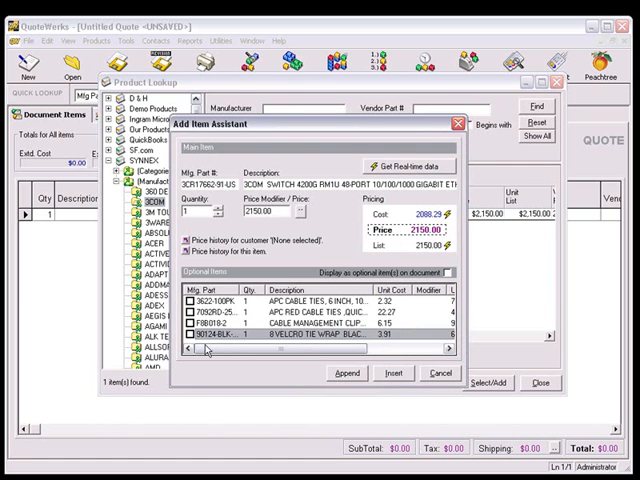
Append the 3COM 4200G switch and velcro tie wrap 10-pack to the quote
click(350, 373)
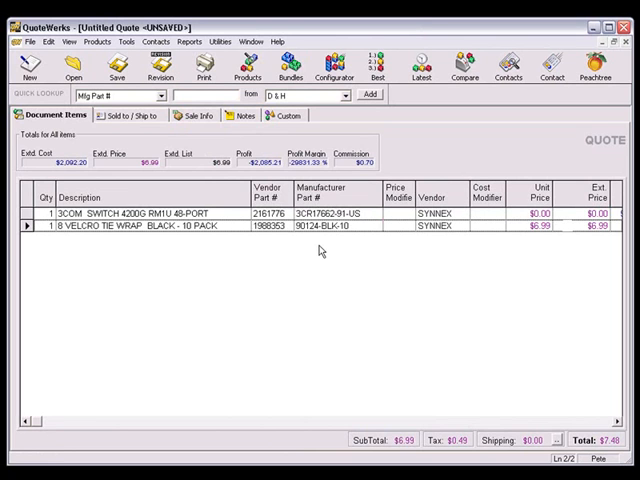
Bring up the quote tools list with pricing refresh and export commands
click(126, 41)
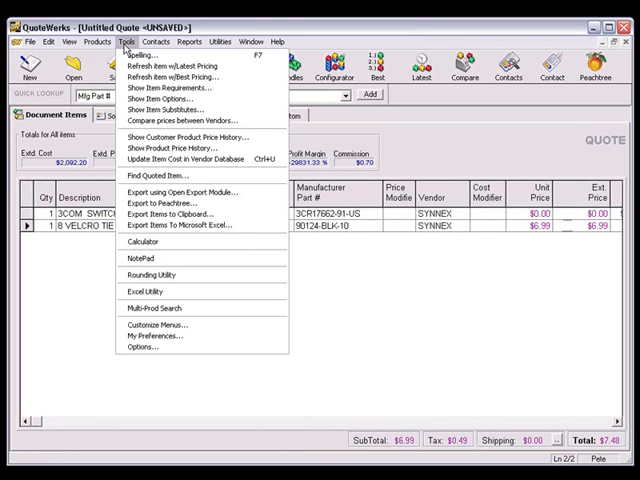
mouse_move(190, 120)
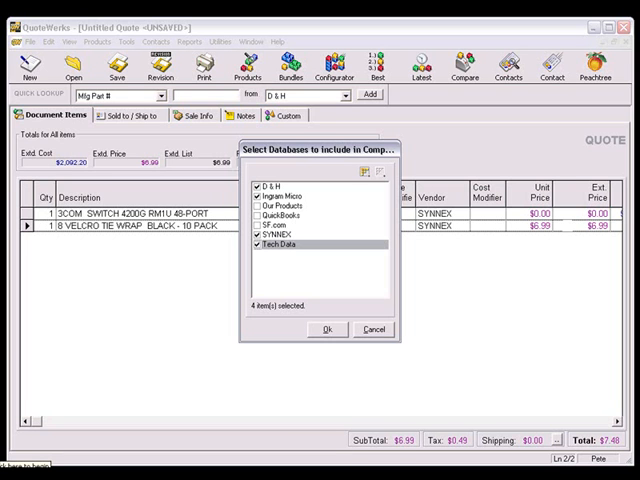
Confirm the four vendor databases to build the comparison, showing SYNNEX cheapest at $2,088.29 and $3.91
click(325, 329)
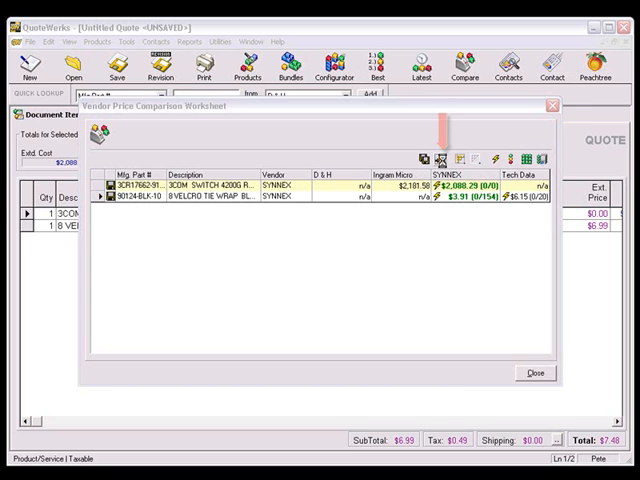
Copy the comparison worksheet data to the clipboard and dismiss the confirmation
click(447, 156)
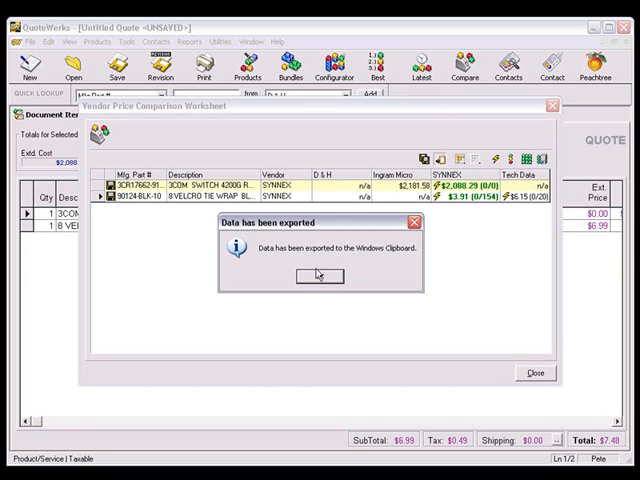
click(318, 276)
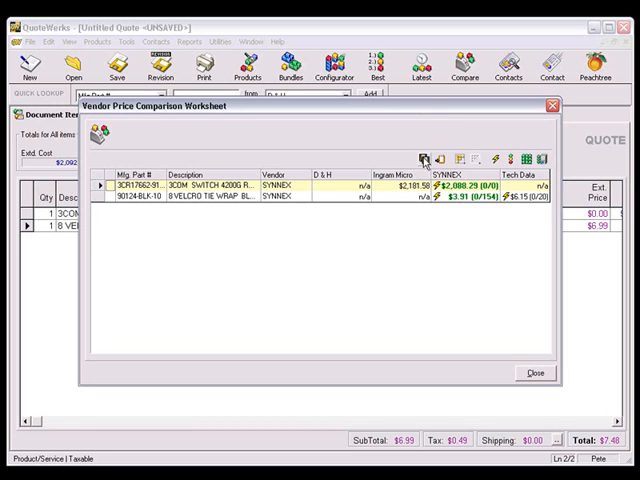
mouse_move(420, 162)
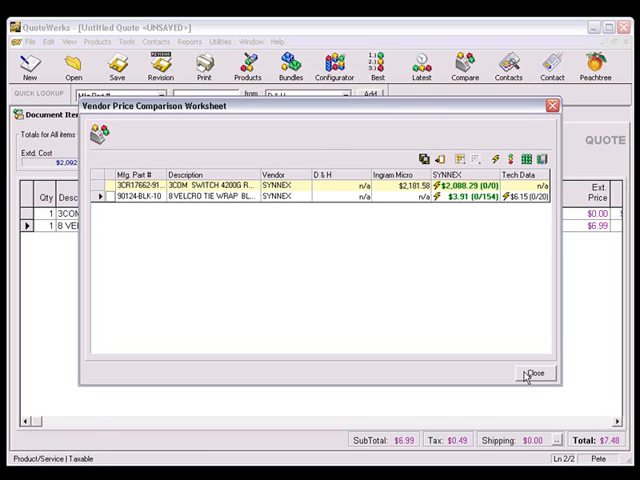
Close the comparison worksheet, then cancel the latest-pricing retrieval, leaving the total at $7.48
click(127, 42)
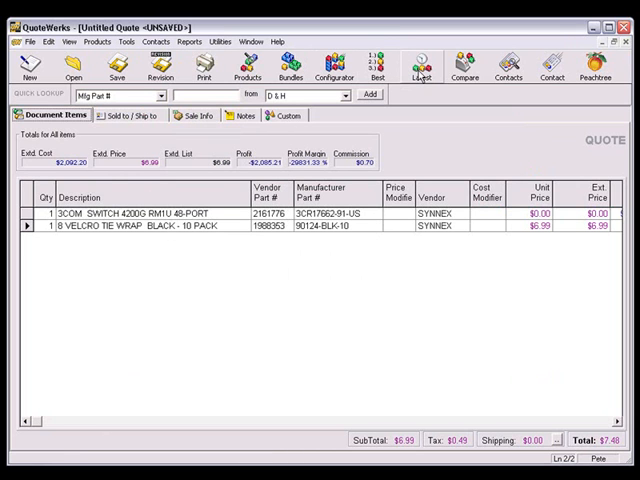
click(420, 66)
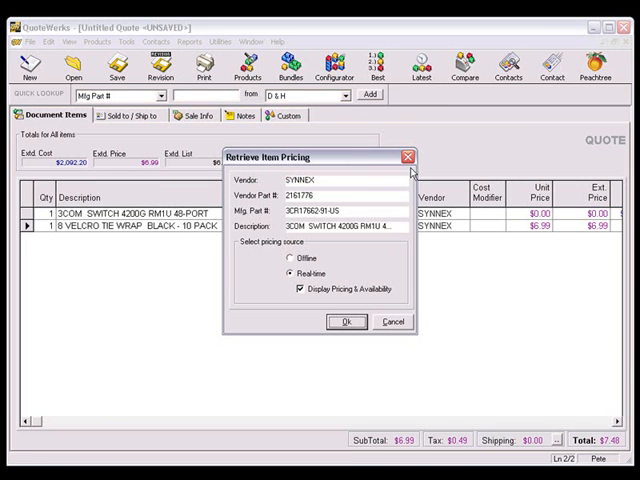
mouse_move(410, 200)
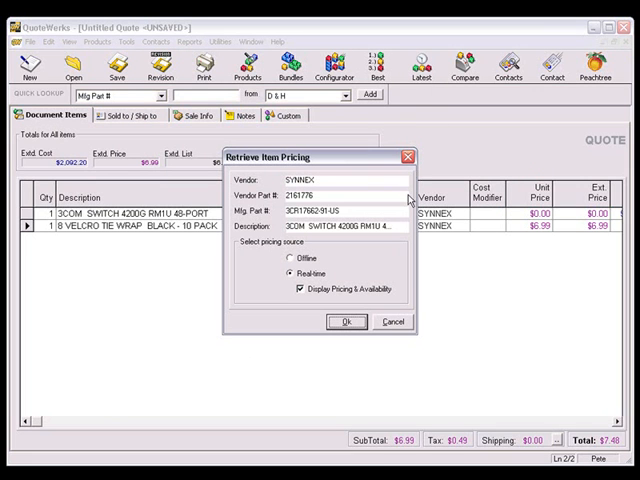
mouse_move(393, 262)
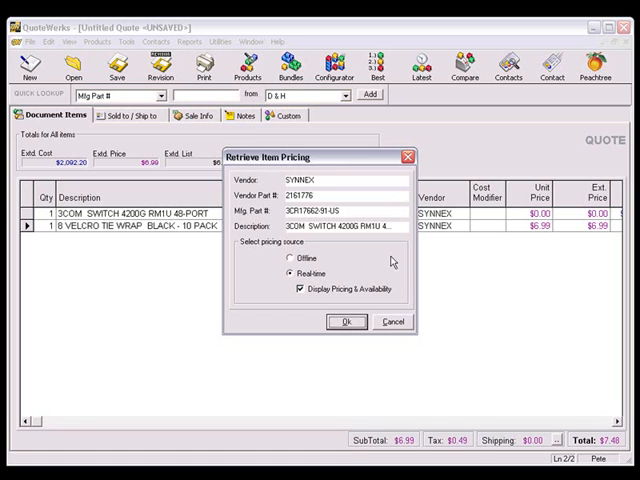
mouse_move(398, 321)
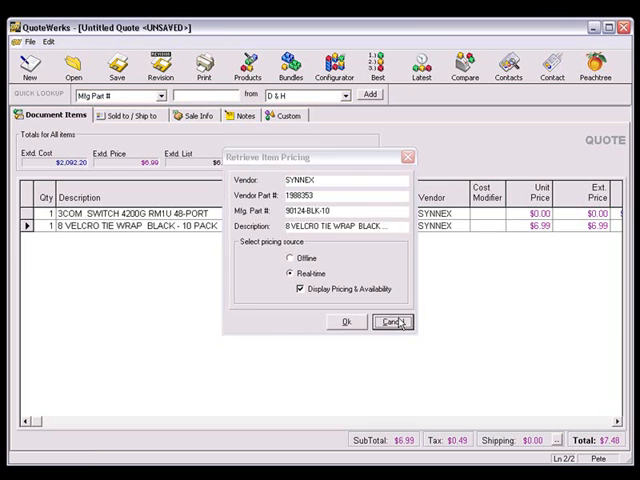
click(391, 322)
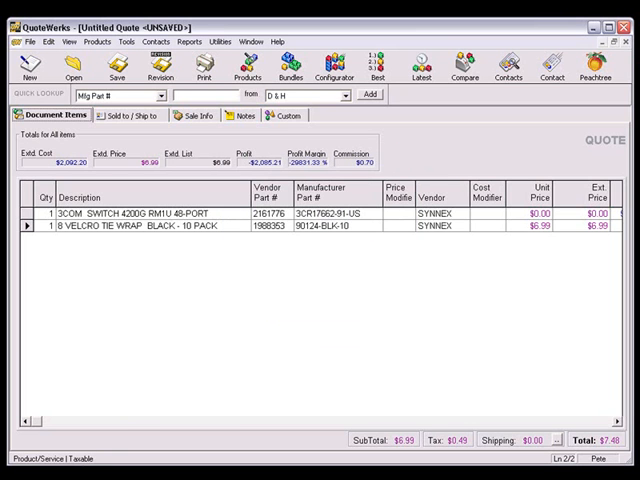
Start a best-price refresh with D & H, Ingram Micro, SYNNEX and Tech Data selected
click(130, 41)
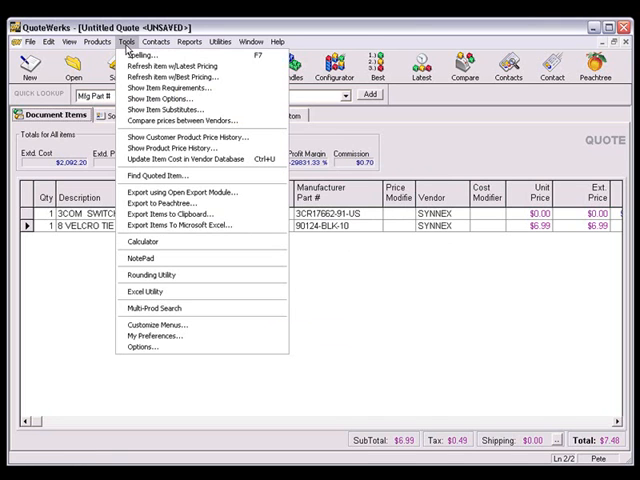
mouse_move(190, 77)
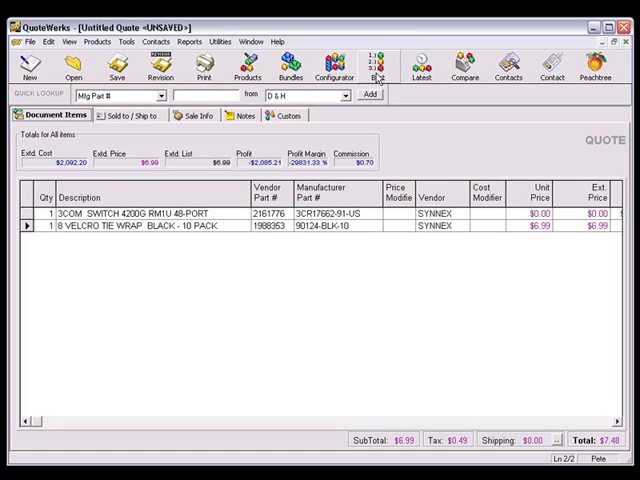
click(372, 67)
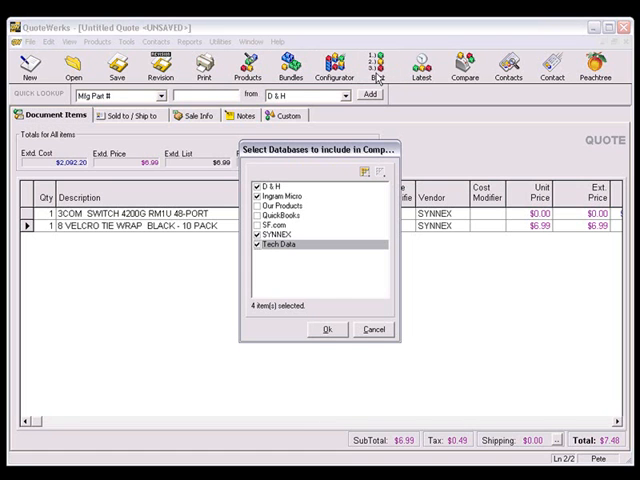